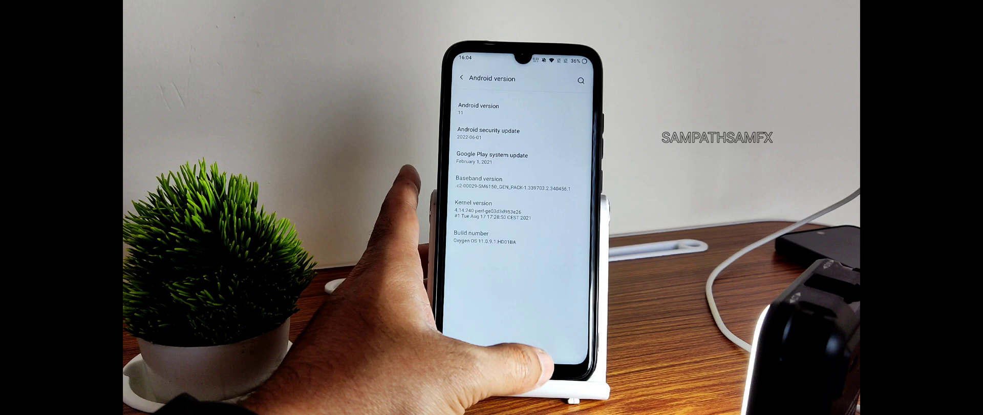
- Return from Android version to About phone and scroll through its details
{"action": "left_click", "coordinate": [463, 78]}
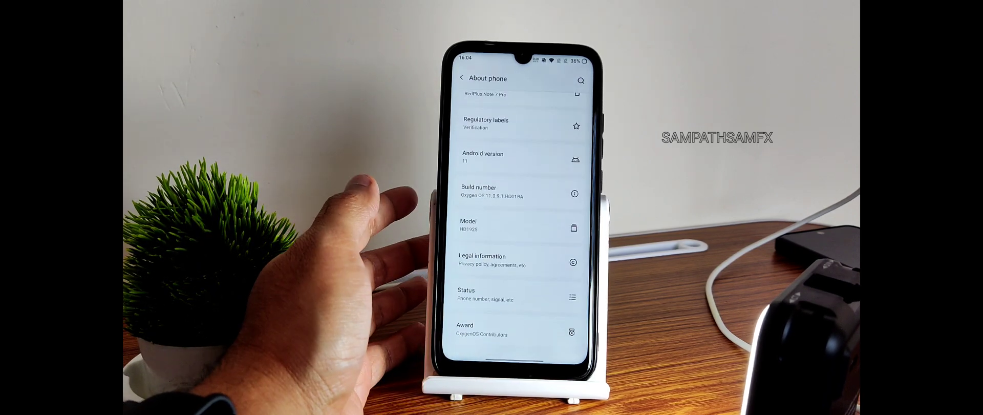
{"action": "scroll", "scroll_direction": "down", "scroll_amount": 3}
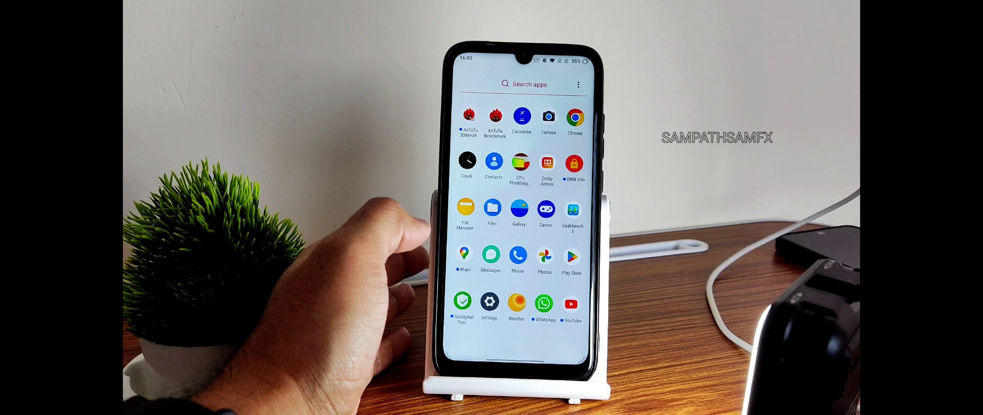
- Go to the home screen, swipe up to the app drawer and scroll the apps
{"action": "left_click", "coordinate": [490, 302]}
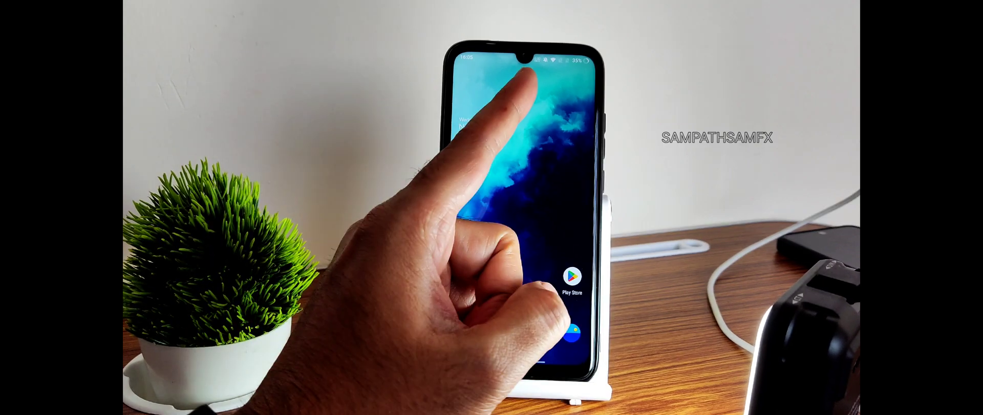
{"action": "left_click_drag", "start_coordinate": [520, 345], "coordinate": [521, 188]}
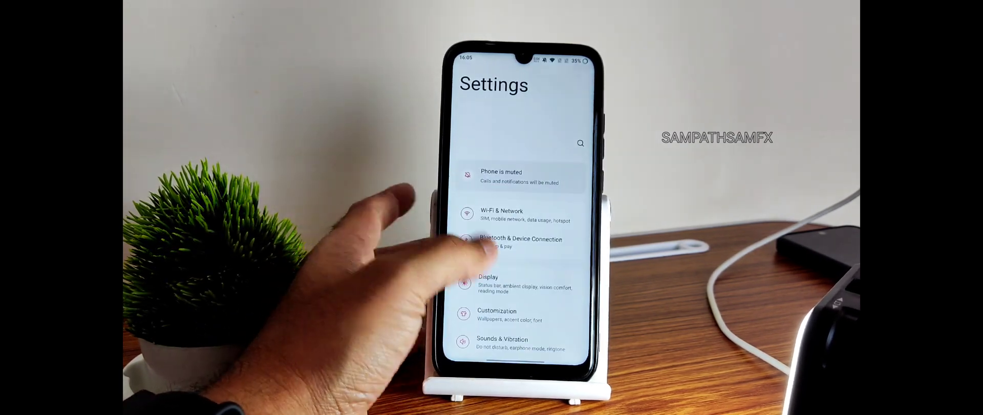
{"action": "scroll", "scroll_direction": "down", "scroll_amount": 3}
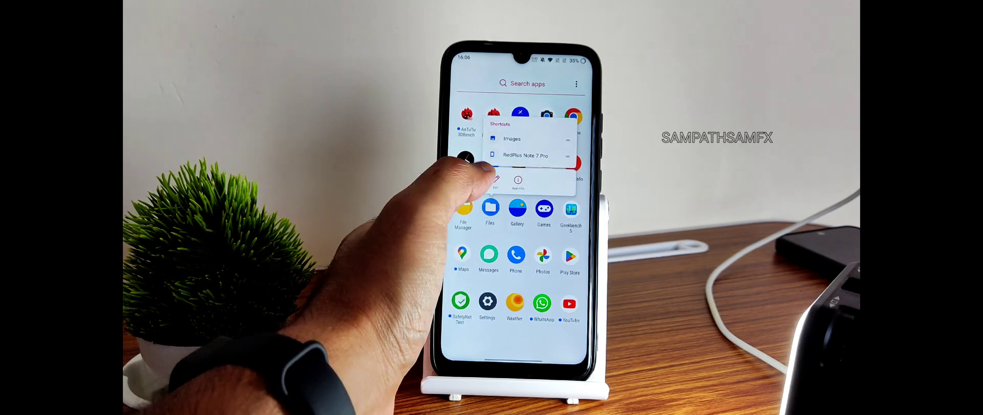
- View the Files app's label editor and App info, then reopen its shortcuts
{"action": "left_click", "coordinate": [495, 182]}
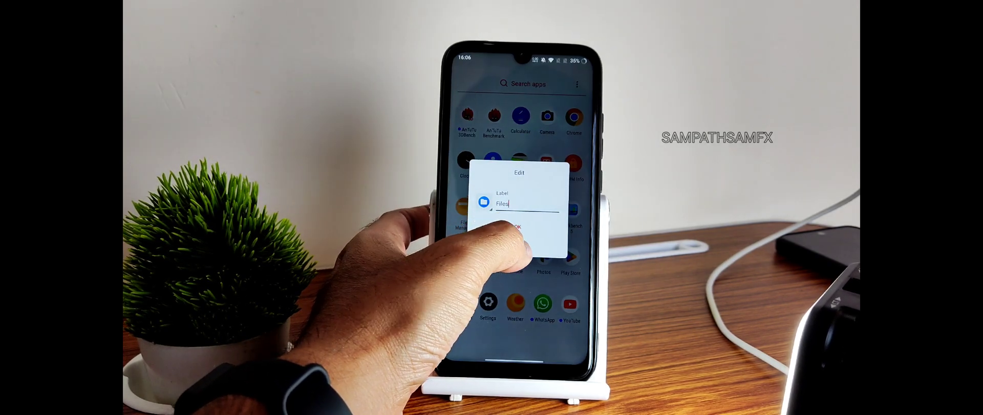
{"action": "left_click", "coordinate": [525, 224]}
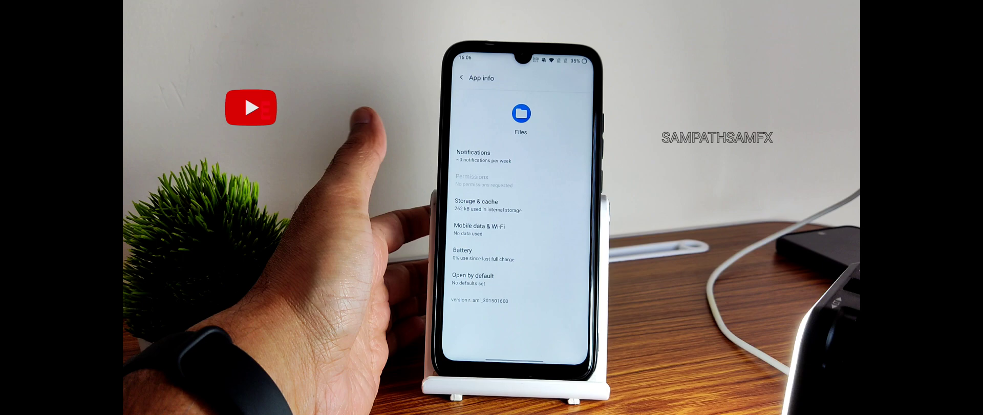
{"action": "left_click", "coordinate": [462, 78]}
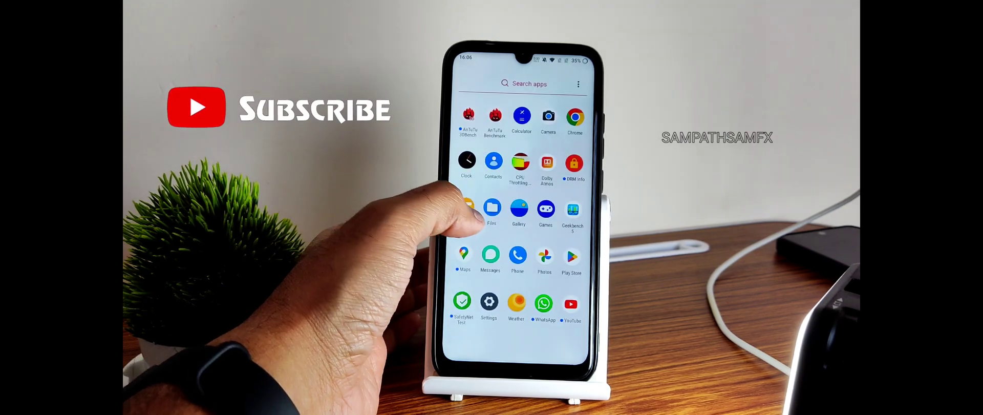
{"action": "left_click", "coordinate": [493, 209]}
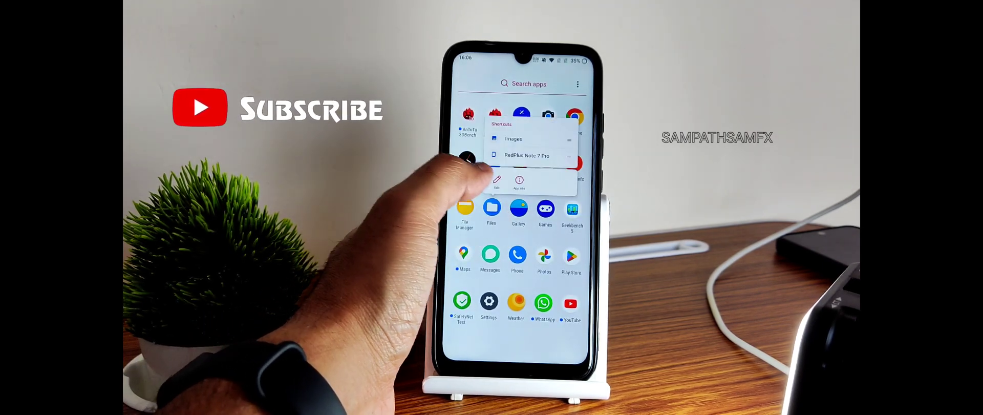
{"action": "left_click", "coordinate": [519, 182]}
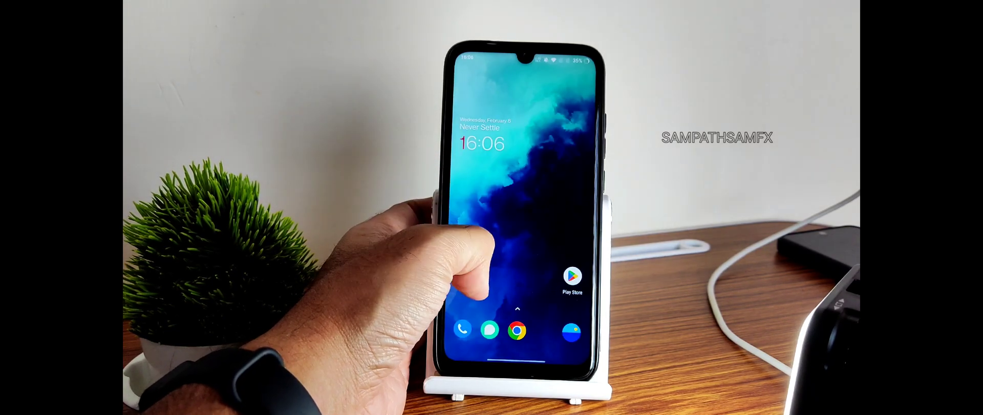
- Open the Screen Recorder tile's settings from quick settings and scroll its options
{"action": "left_click_drag", "start_coordinate": [521, 62], "coordinate": [520, 219]}
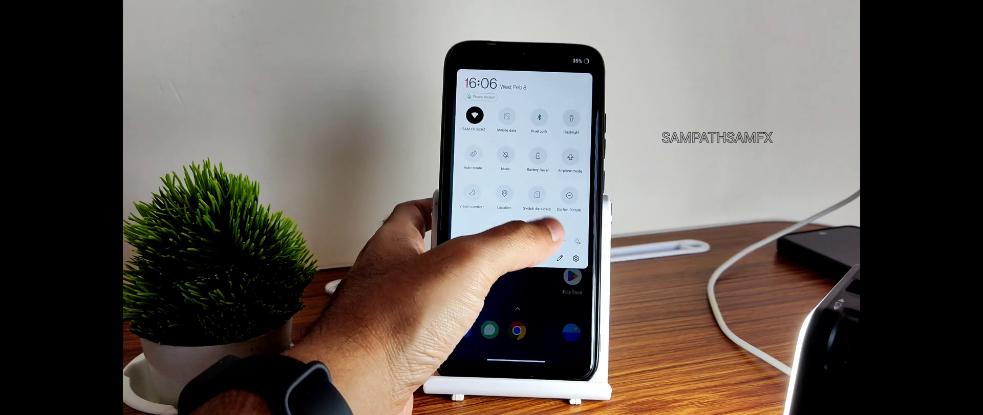
{"action": "left_click", "coordinate": [560, 258]}
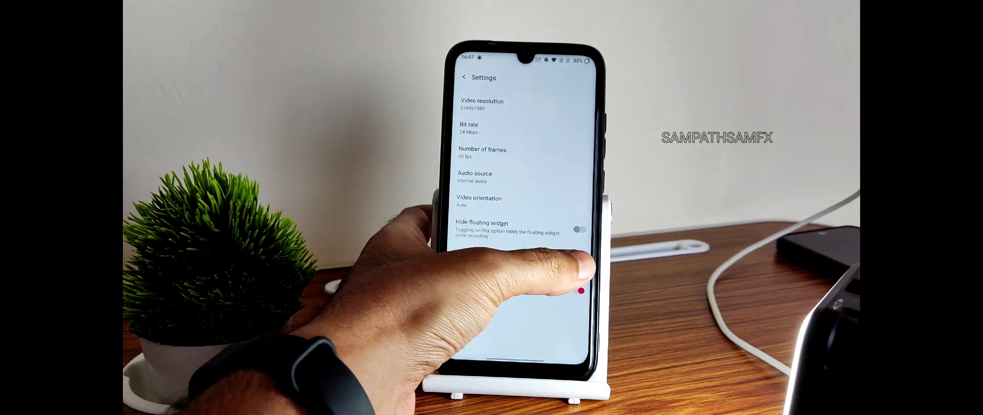
{"action": "scroll", "scroll_direction": "down", "scroll_amount": 3}
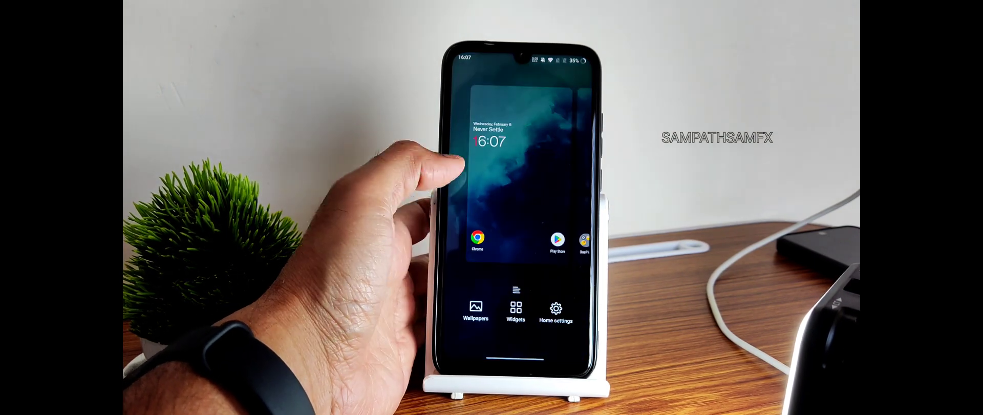
- Open Home settings from home screen edit mode and scroll through Shelf, gestures and Icon pack
{"action": "left_click", "coordinate": [515, 312]}
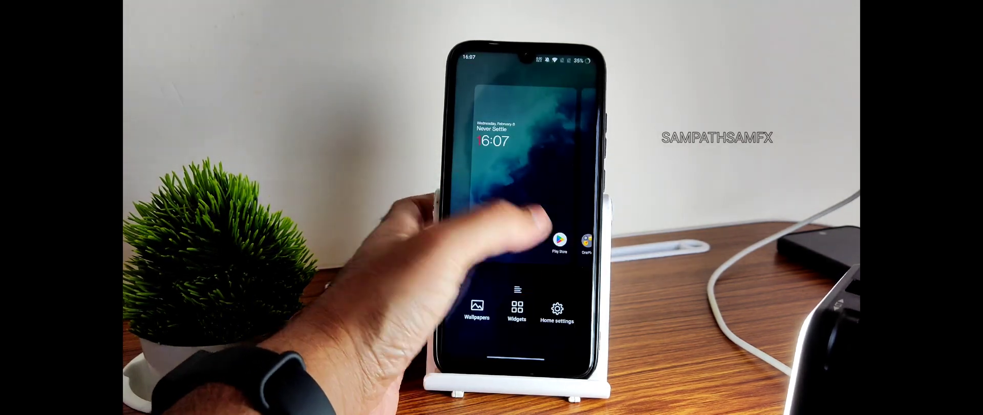
{"action": "left_click", "coordinate": [557, 311]}
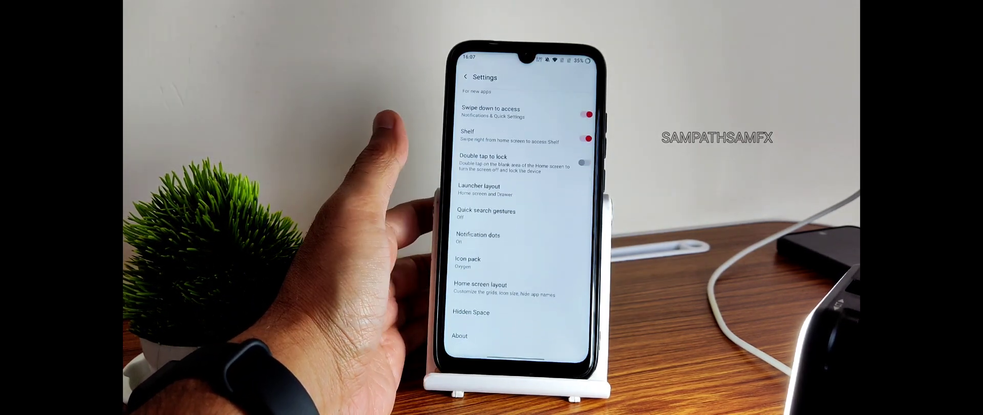
{"action": "scroll", "scroll_direction": "down", "scroll_amount": 3}
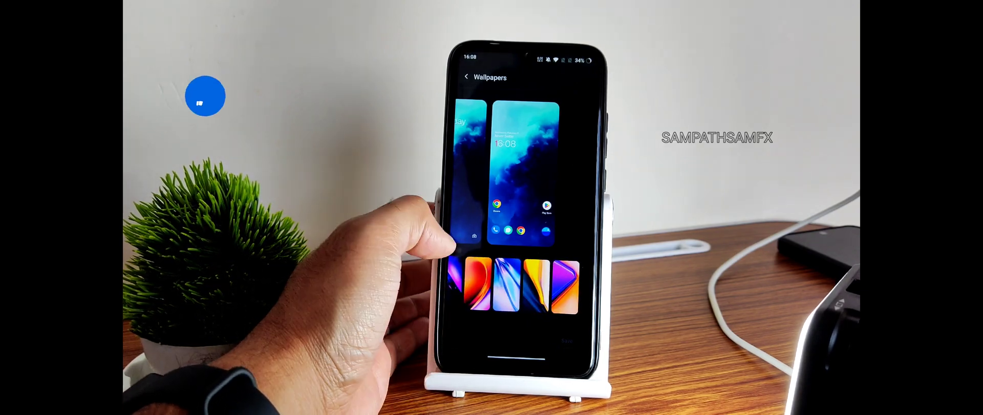
- Open the Wallpapers picker from home screen edit mode
{"action": "left_click", "coordinate": [508, 282]}
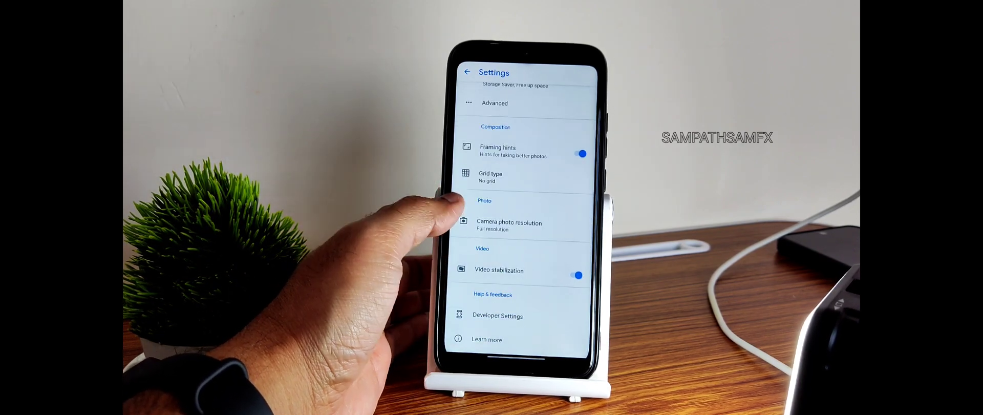
- Open GCam settings and scroll through General, Composition, Photo and Video options
{"action": "left_click", "coordinate": [498, 315]}
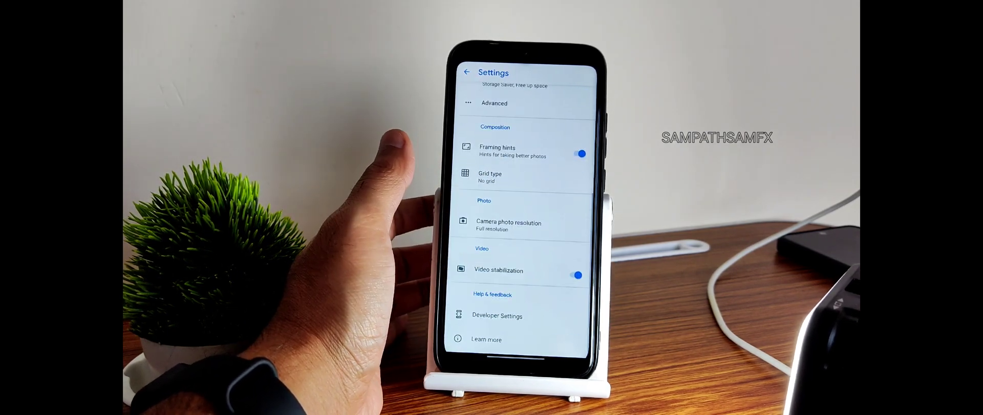
{"action": "scroll", "scroll_direction": "down", "scroll_amount": 3}
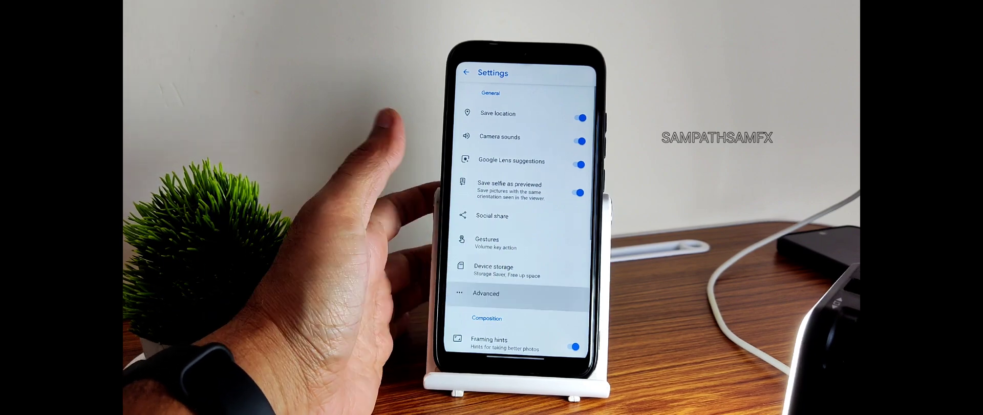
{"action": "left_click", "coordinate": [486, 294]}
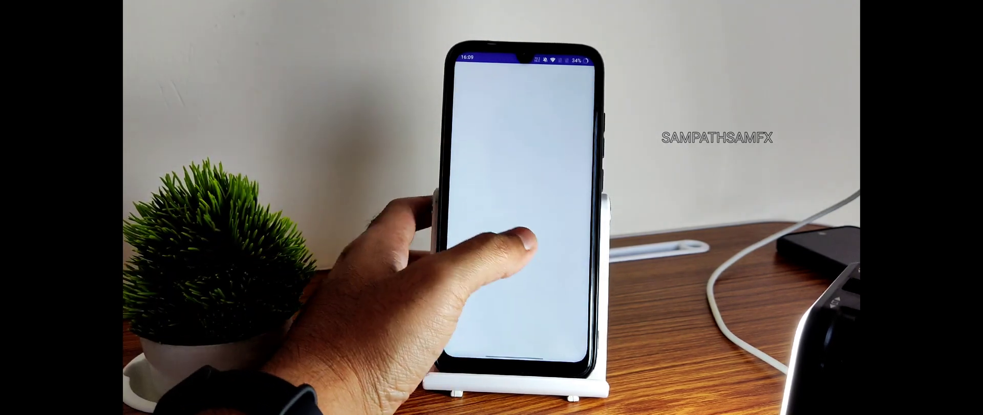
- Launch DRM Info from the app drawer
{"action": "left_click", "coordinate": [502, 250]}
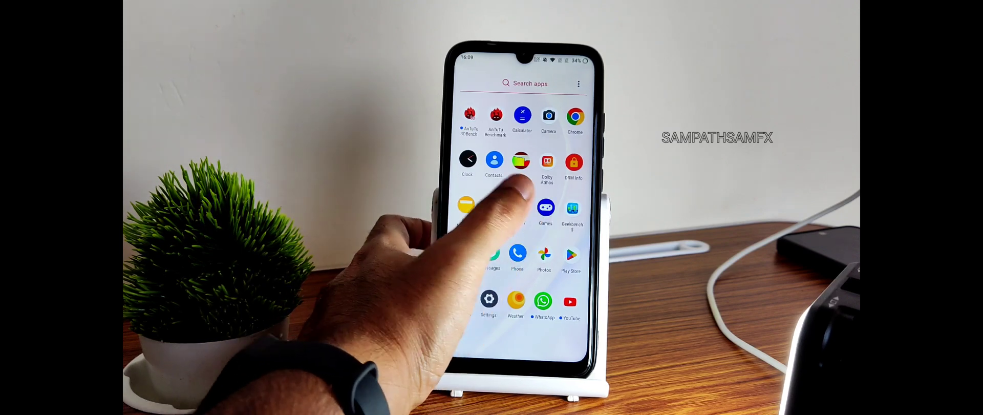
- Open Games, accept its Statement of Use, then view Dolby Atmos's Dynamic tab
{"action": "left_click", "coordinate": [545, 208]}
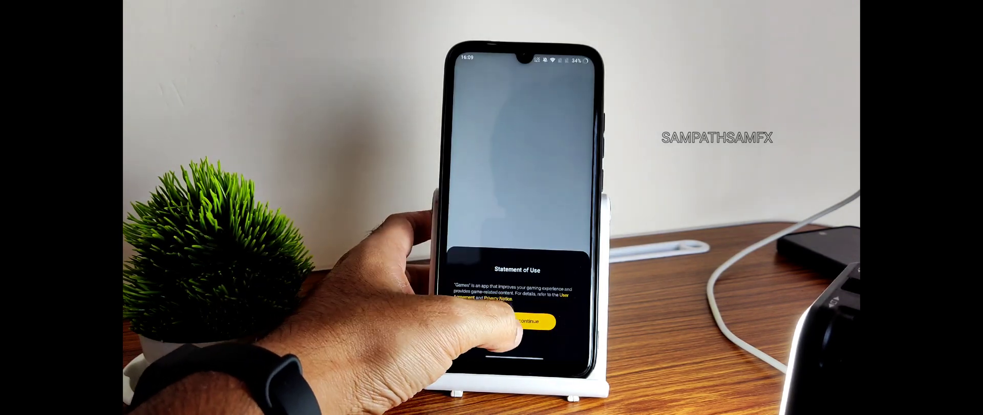
{"action": "left_click", "coordinate": [527, 320]}
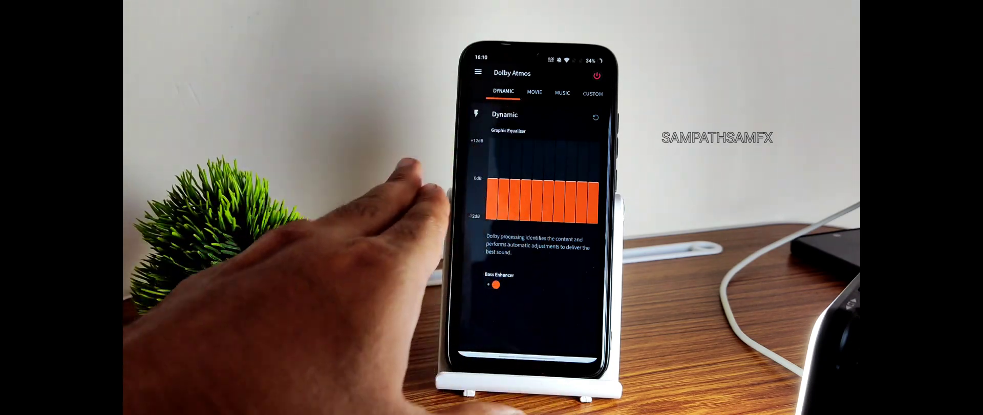
{"action": "left_click", "coordinate": [591, 94]}
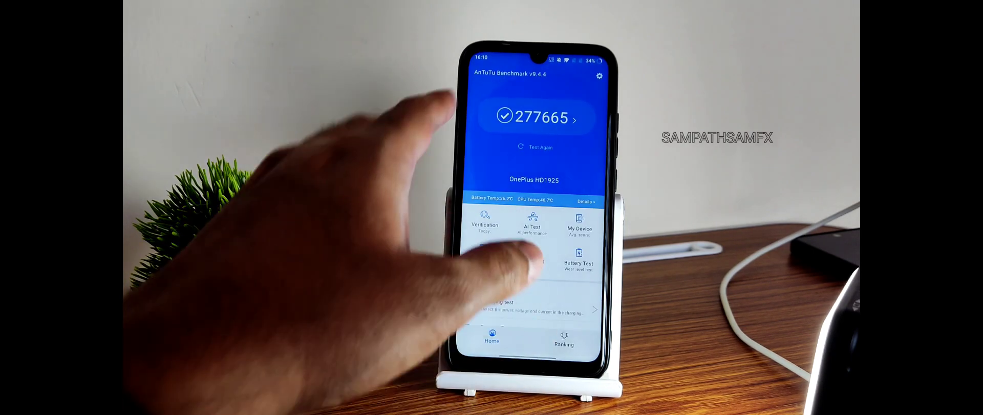
- Open the benchmark History page for the CPU test
{"action": "left_click", "coordinate": [534, 118]}
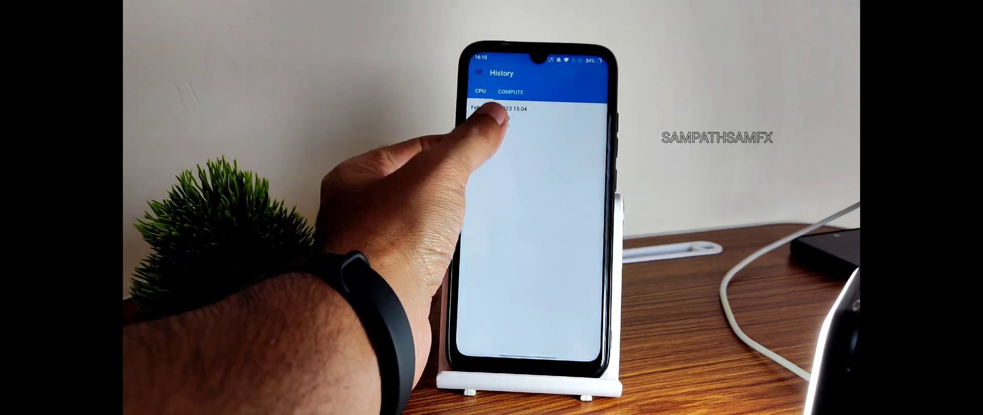
- Open the saved CPU benchmark result in Geekbench's history
{"action": "left_click", "coordinate": [508, 110]}
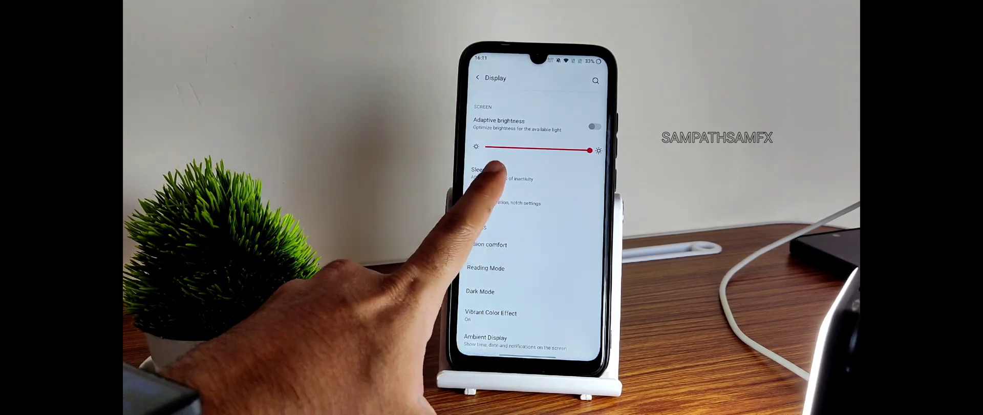
- View Advanced display's Notch display and fullscreen app options, including the display-mode filter
{"action": "left_click", "coordinate": [486, 172]}
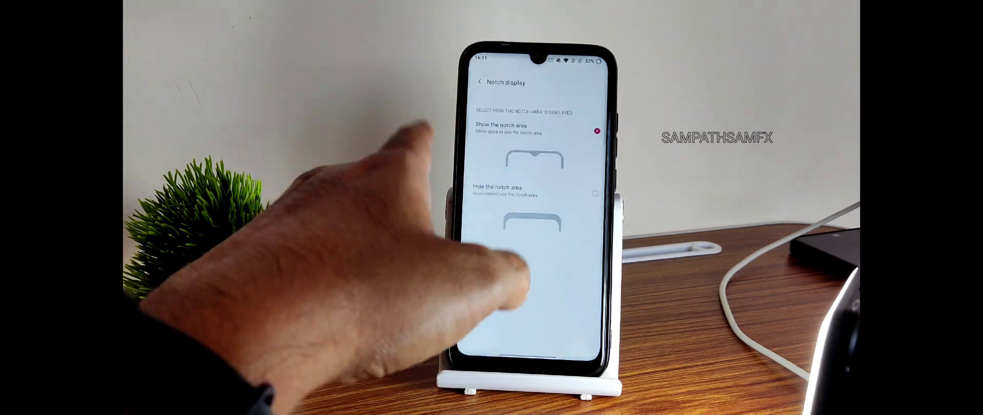
{"action": "left_click", "coordinate": [480, 82]}
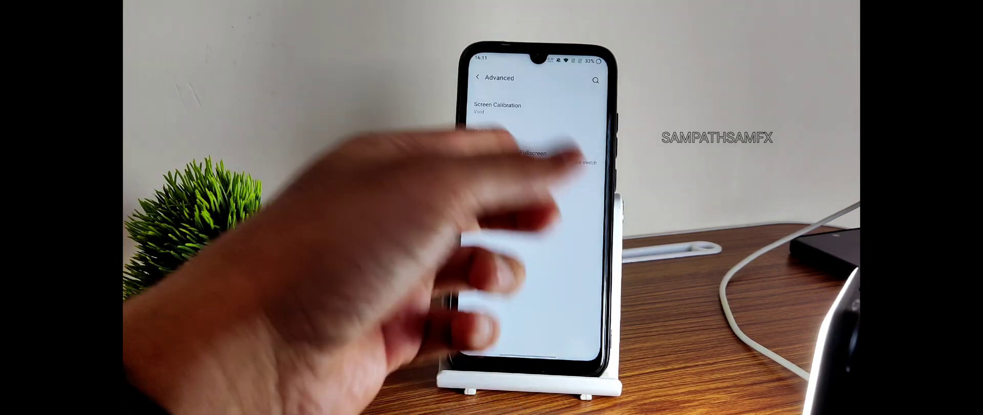
{"action": "left_click", "coordinate": [499, 108]}
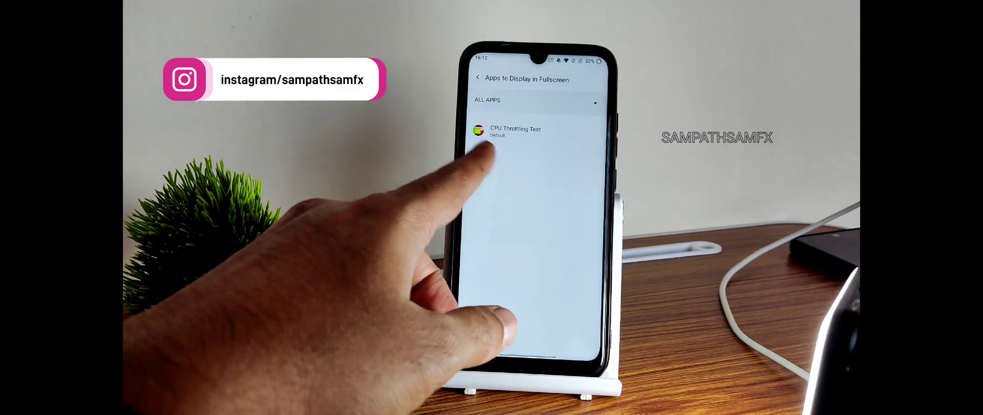
{"action": "left_click", "coordinate": [534, 103]}
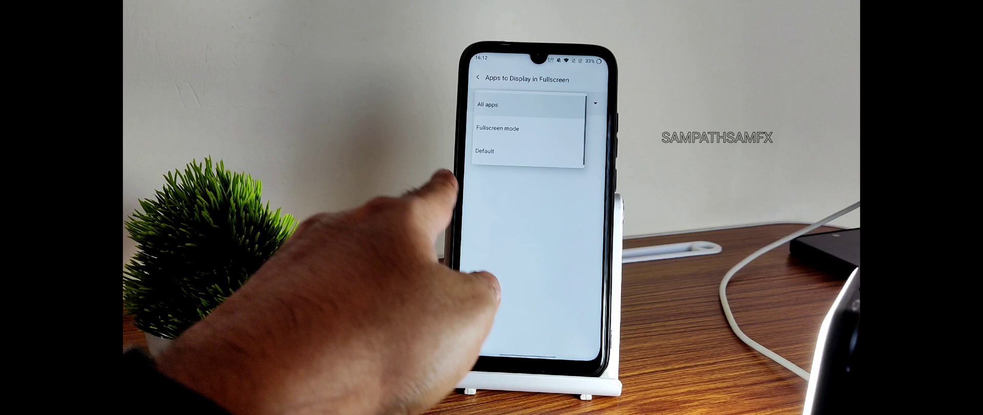
{"action": "left_click", "coordinate": [478, 78]}
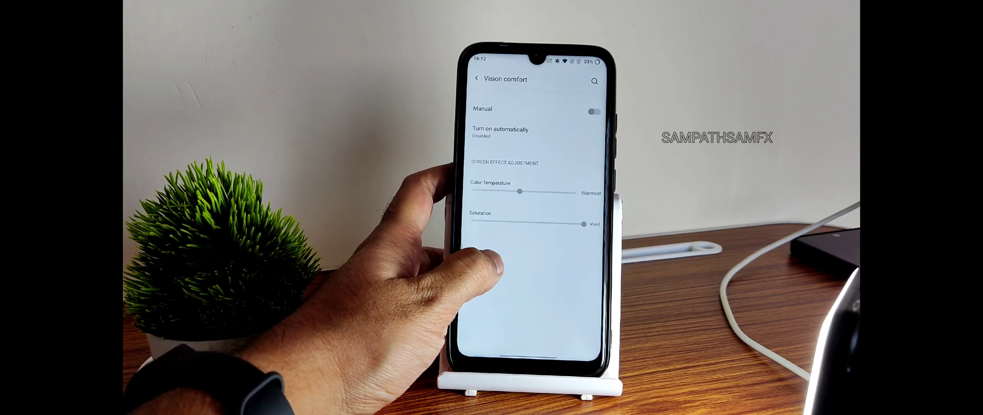
{"action": "left_click", "coordinate": [477, 78]}
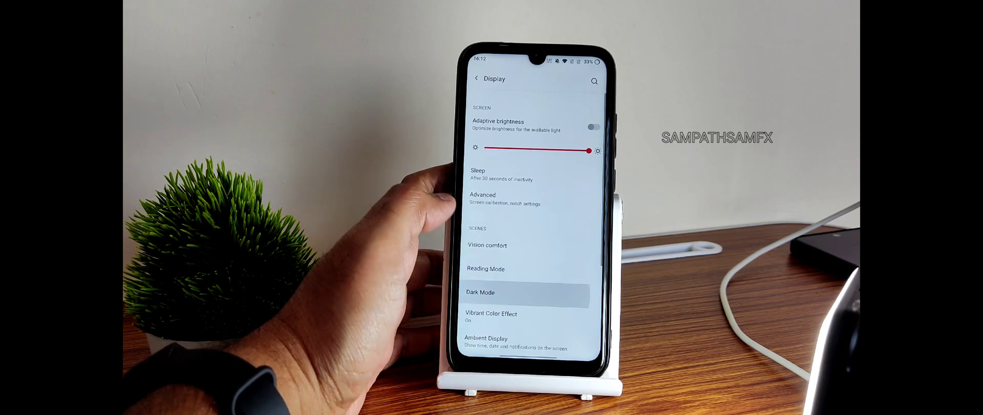
- View the Dark Mode and Ambient Display pages, then return to main Settings
{"action": "left_click", "coordinate": [481, 292]}
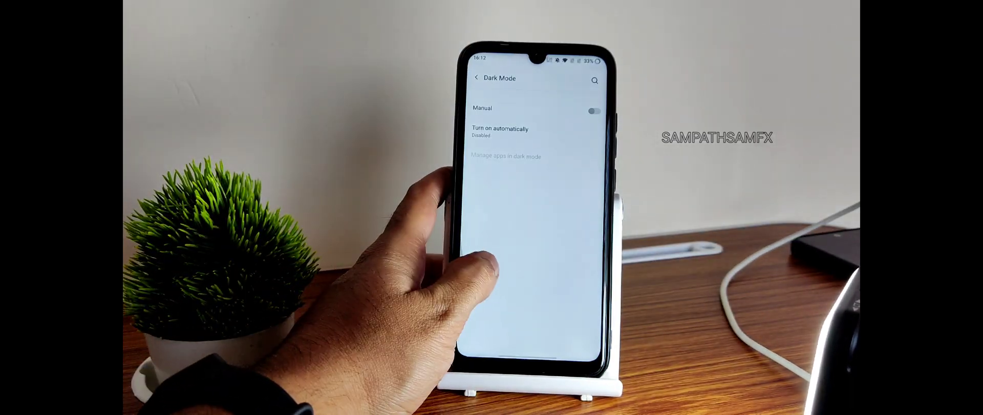
{"action": "left_click", "coordinate": [478, 78]}
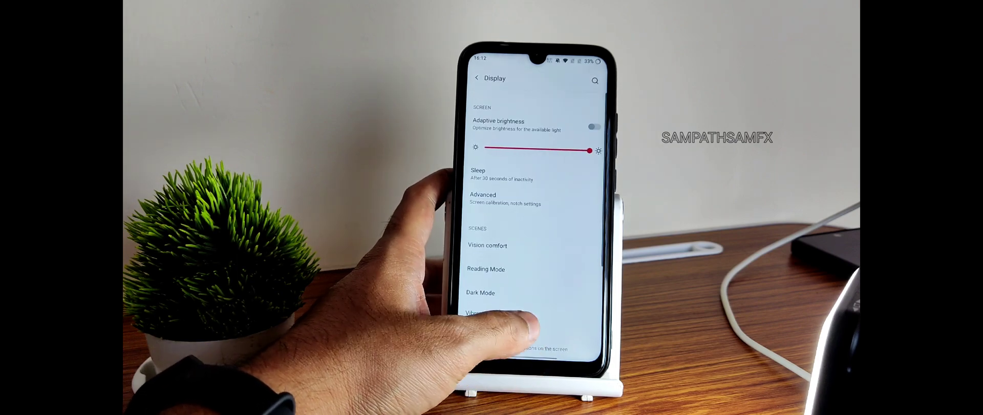
{"action": "scroll", "scroll_direction": "down", "scroll_amount": 3}
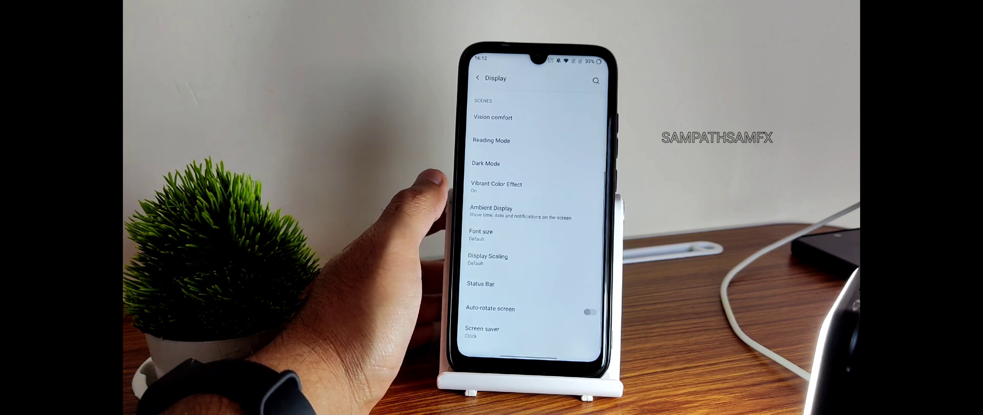
{"action": "left_click", "coordinate": [491, 212]}
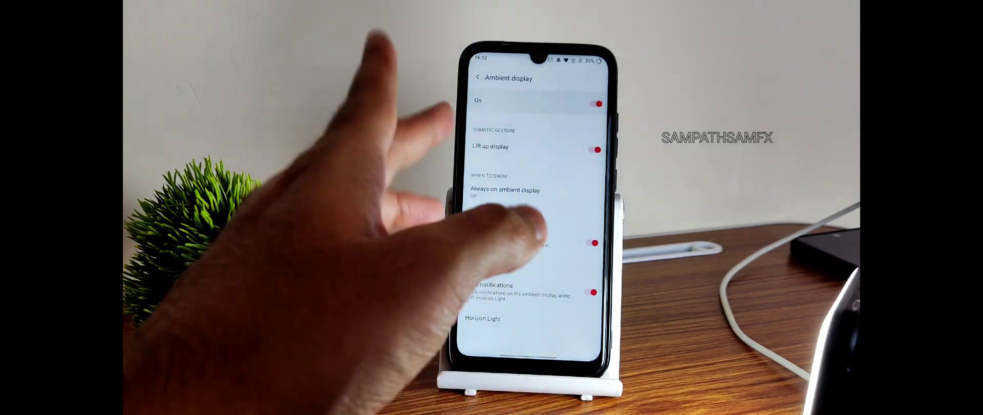
{"action": "left_click", "coordinate": [478, 78]}
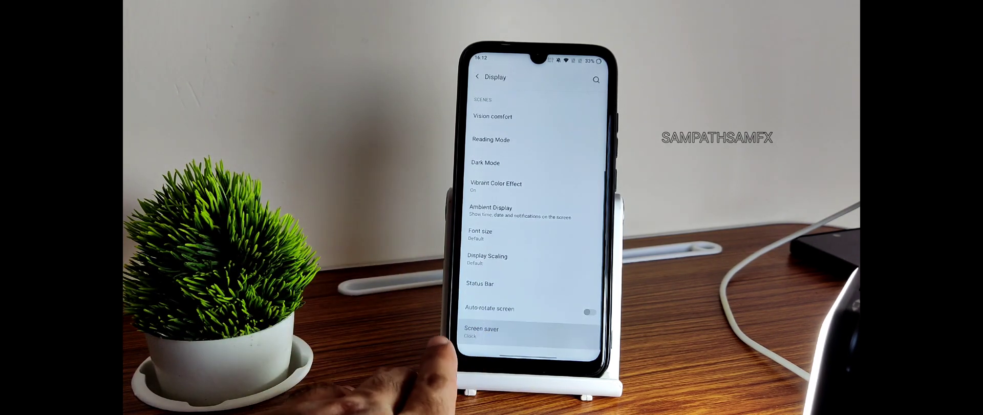
{"action": "left_click", "coordinate": [478, 76]}
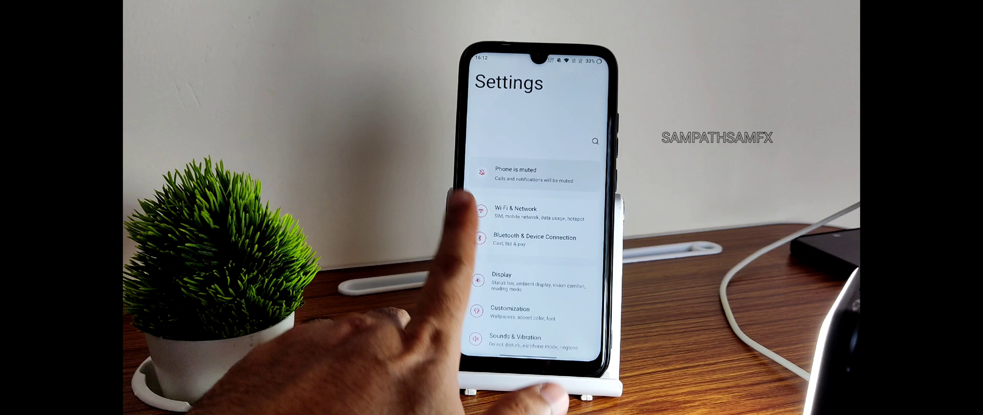
- Browse the Sounds & Vibration and Earphone Mode pages, then back out to Settings
{"action": "left_click", "coordinate": [510, 313]}
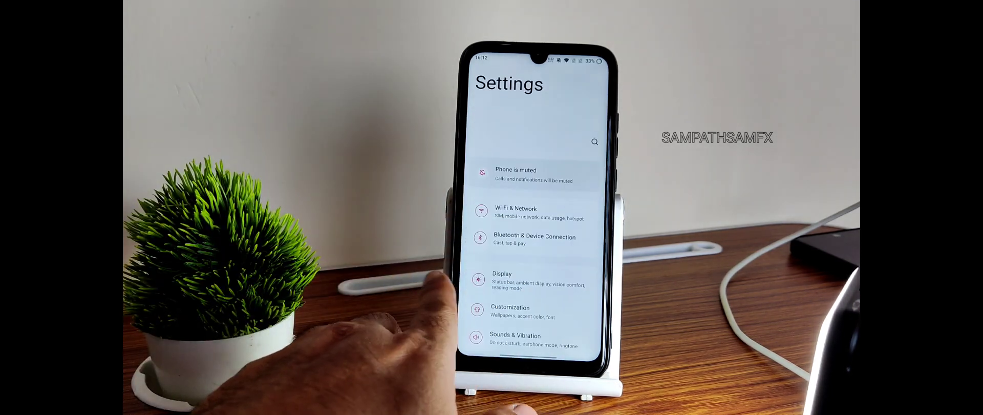
{"action": "left_click", "coordinate": [525, 311]}
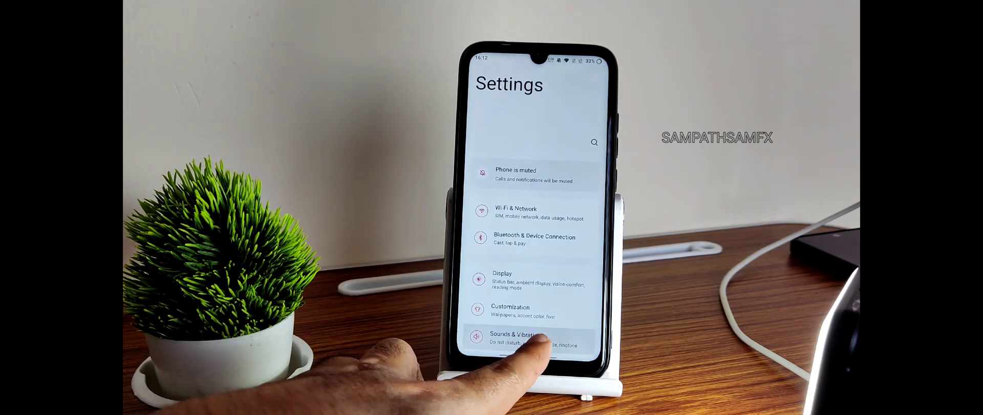
{"action": "left_click", "coordinate": [521, 339]}
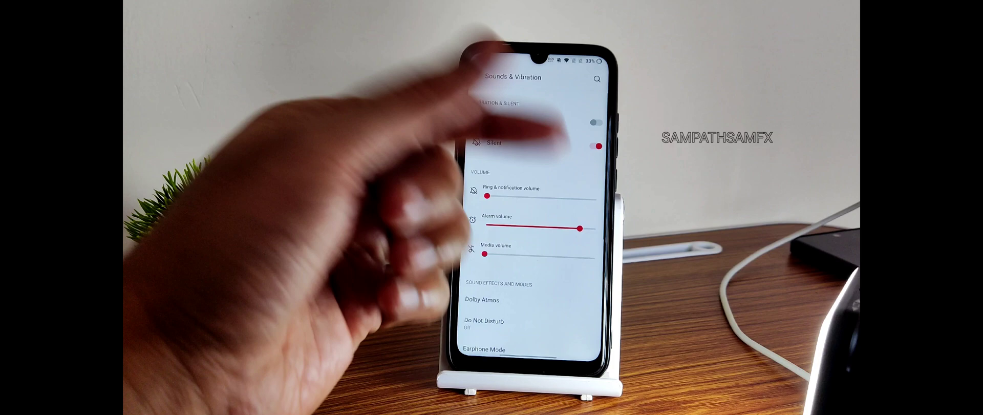
{"action": "left_click", "coordinate": [483, 321]}
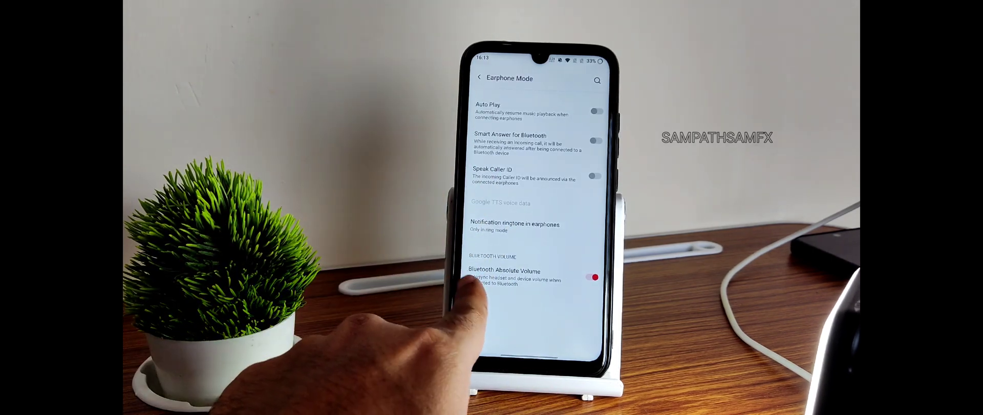
{"action": "left_click", "coordinate": [480, 78]}
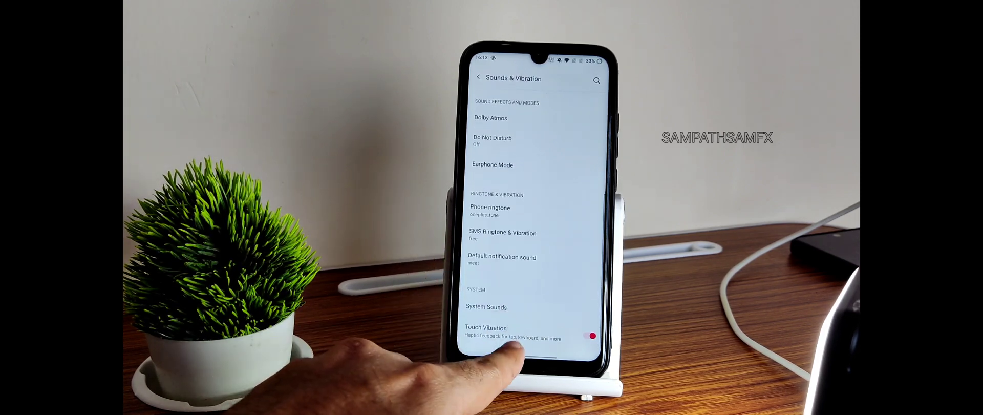
{"action": "left_click", "coordinate": [478, 79]}
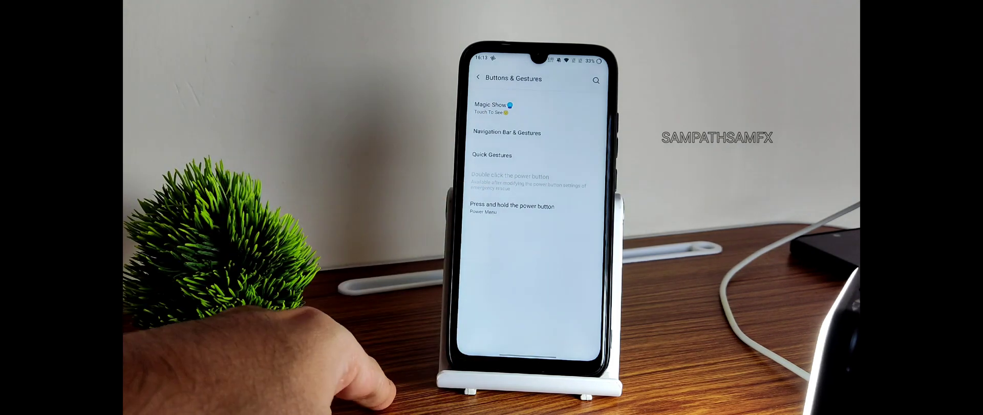
- View Navigation Bar & Gestures with gesture navigation selected, then return to Settings
{"action": "left_click", "coordinate": [530, 132]}
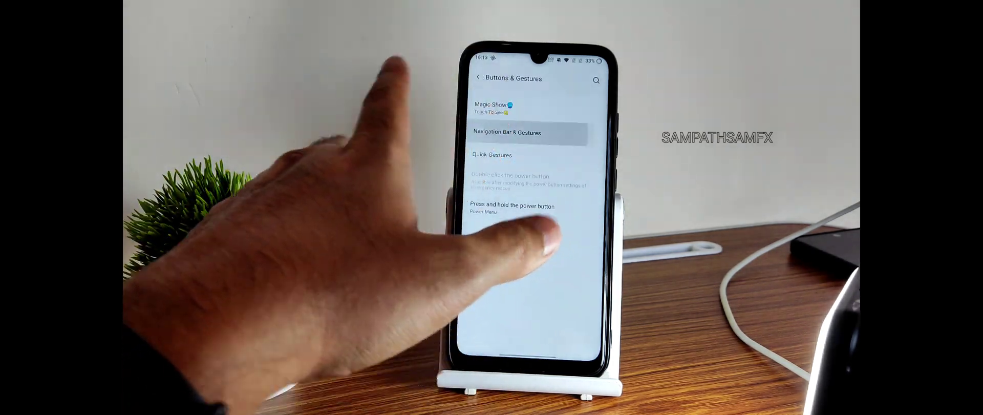
{"action": "left_click", "coordinate": [511, 132]}
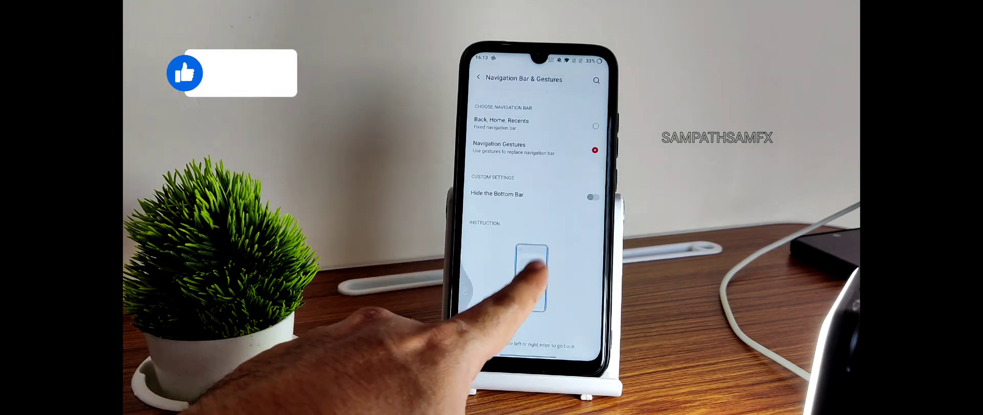
{"action": "left_click", "coordinate": [478, 79]}
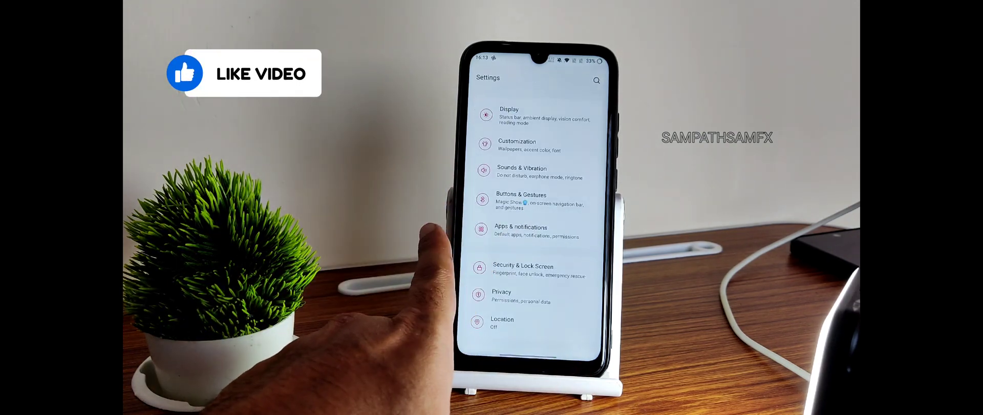
- Enable 'Auto unlock once the screen is on' under Security & Lock Screen > Face Unlock
{"action": "left_click", "coordinate": [527, 267]}
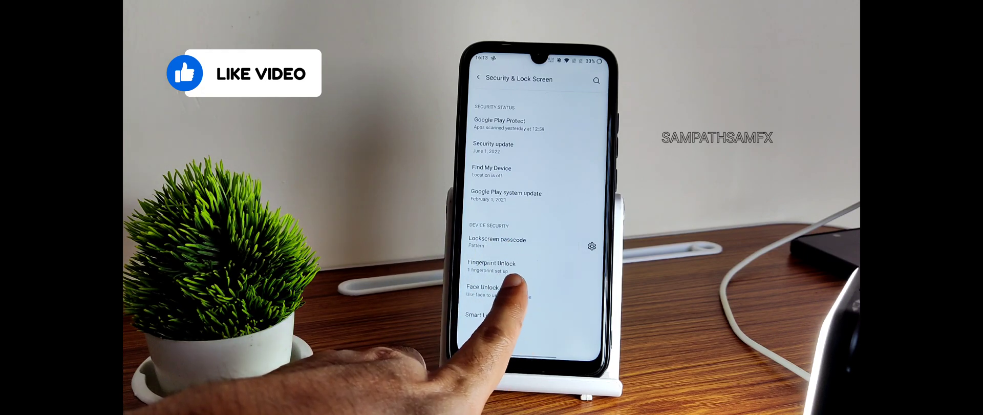
{"action": "left_click", "coordinate": [486, 287]}
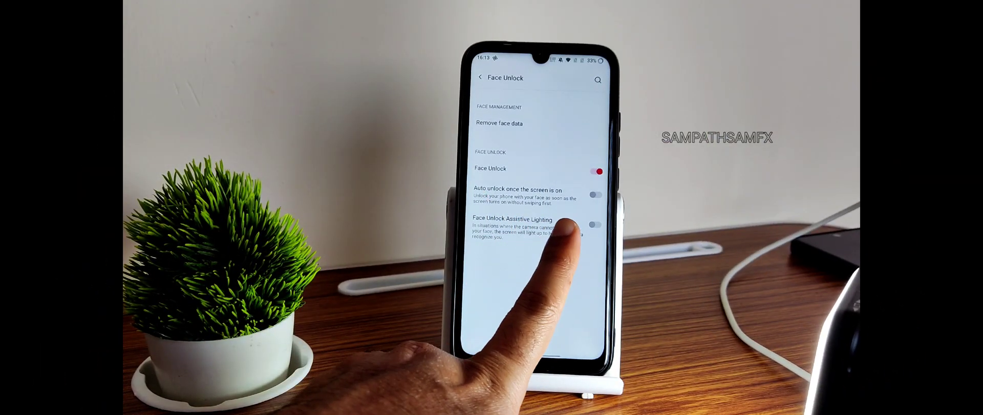
{"action": "left_click", "coordinate": [596, 194]}
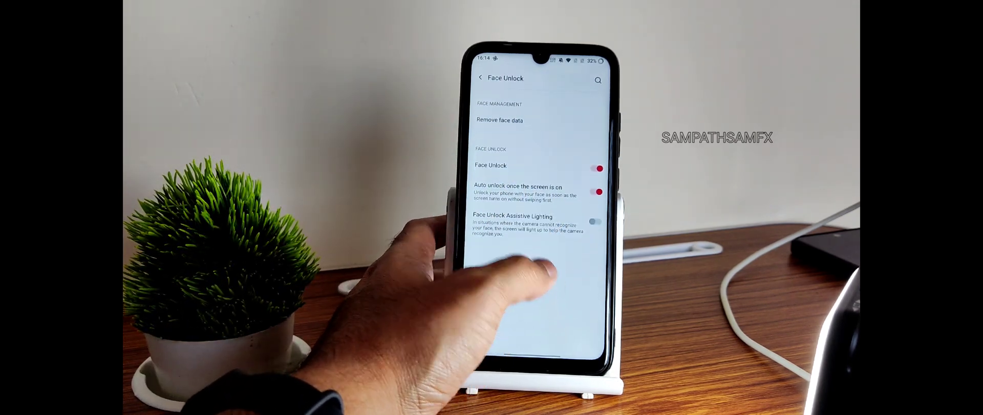
{"action": "left_click", "coordinate": [481, 78]}
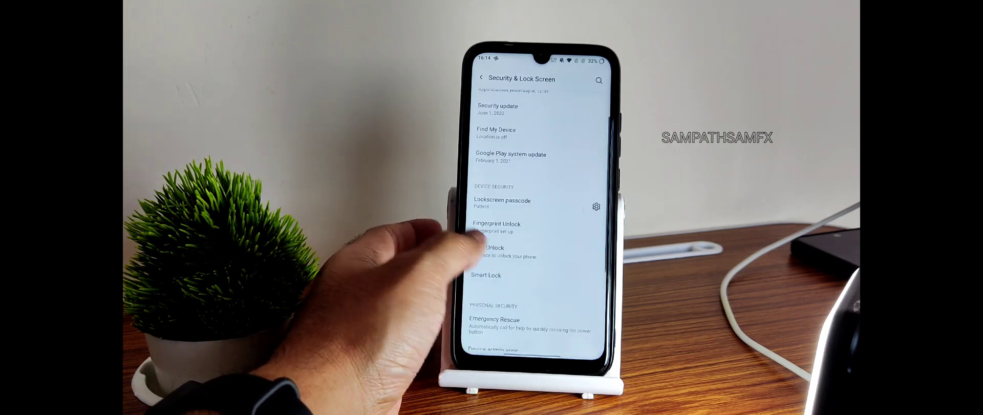
{"action": "scroll", "scroll_direction": "down", "scroll_amount": 3}
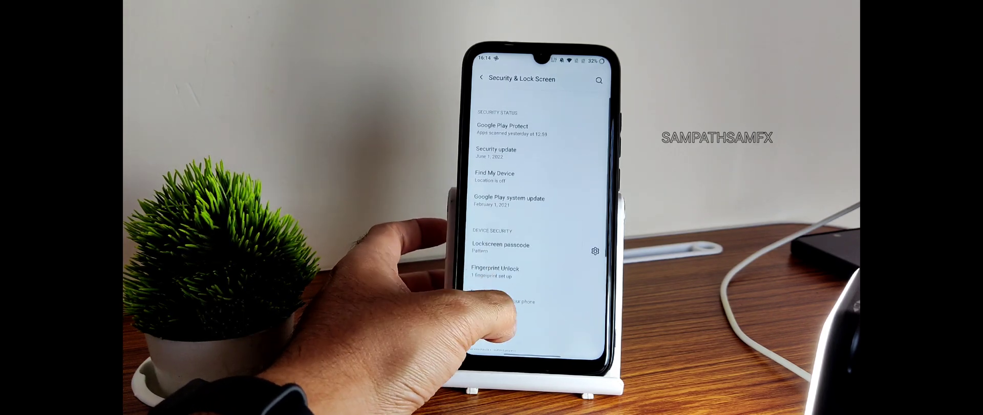
{"action": "left_click", "coordinate": [481, 79]}
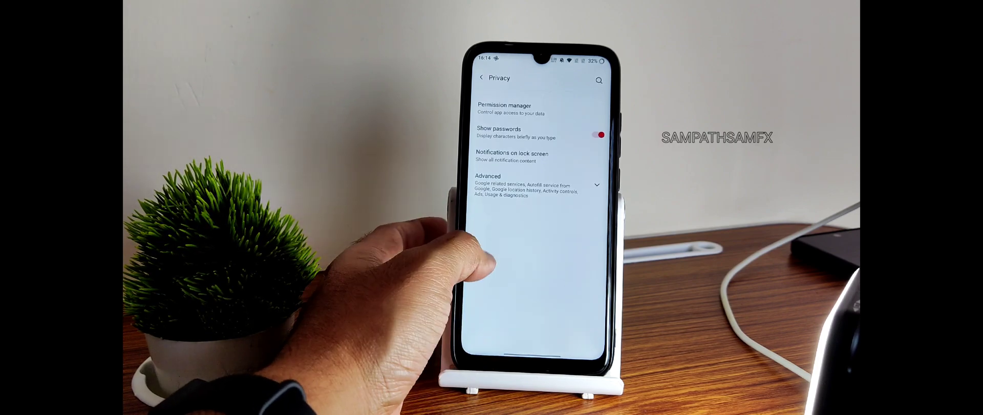
- Look at Utilities' Quick Reply in Landscape options, then go to System settings
{"action": "left_click", "coordinate": [481, 77]}
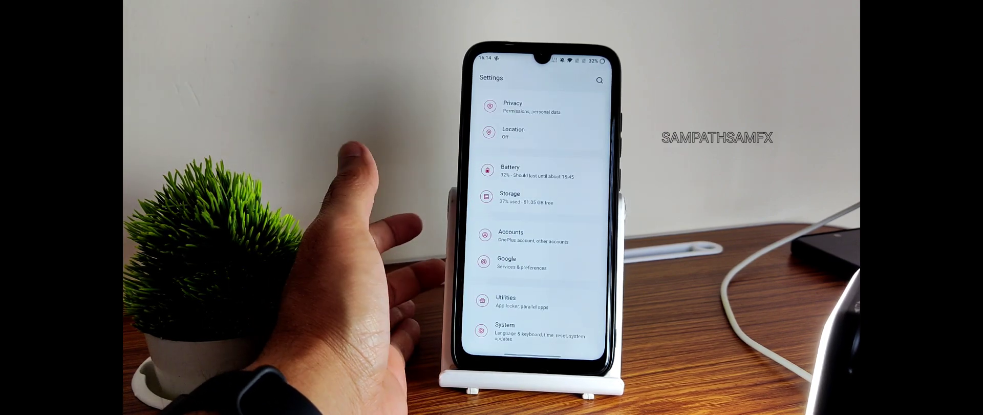
{"action": "left_click", "coordinate": [506, 302]}
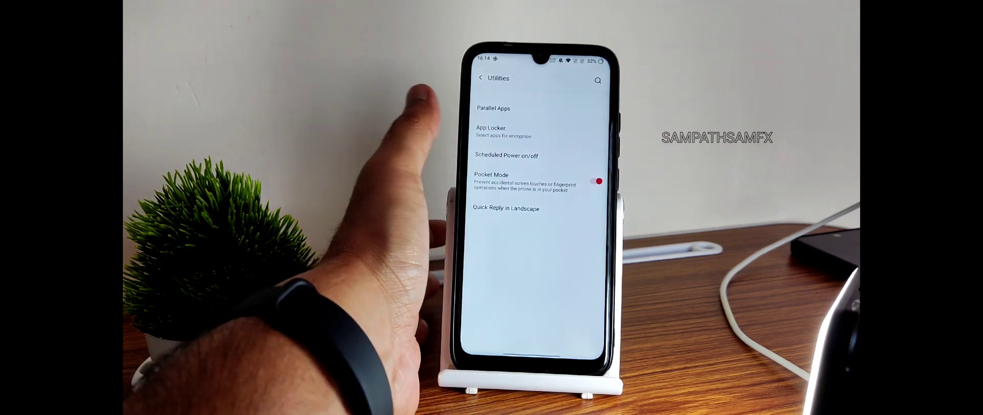
{"action": "left_click", "coordinate": [506, 209]}
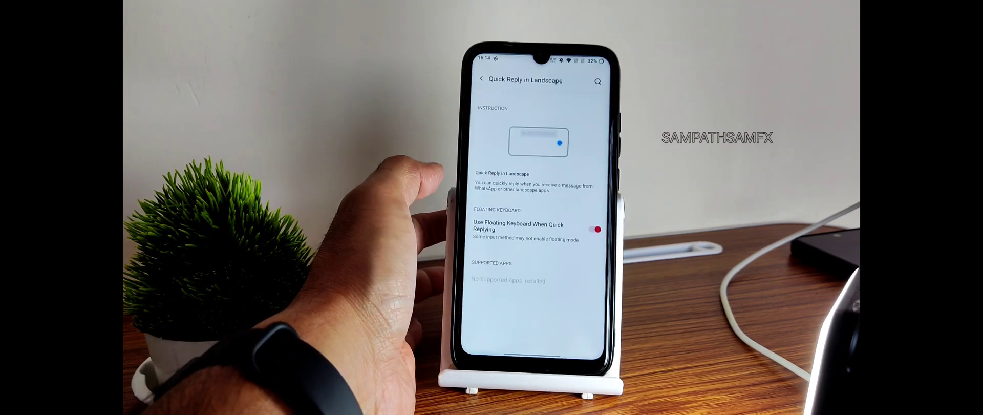
{"action": "left_click", "coordinate": [482, 79]}
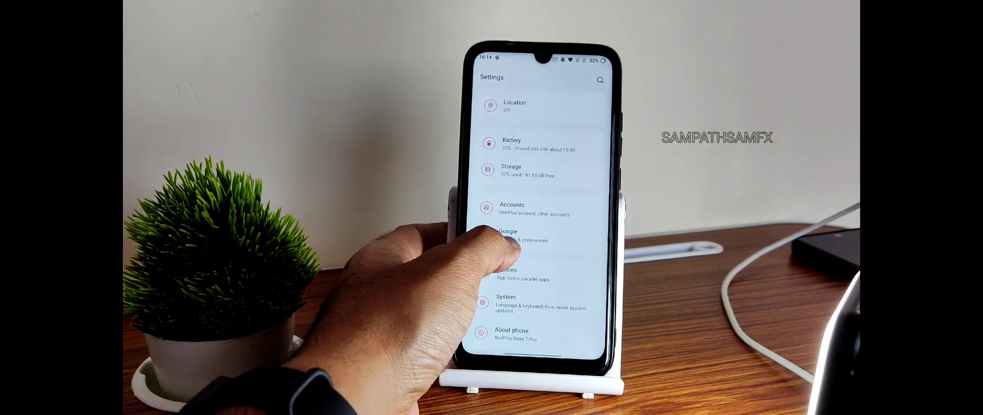
{"action": "left_click", "coordinate": [505, 301]}
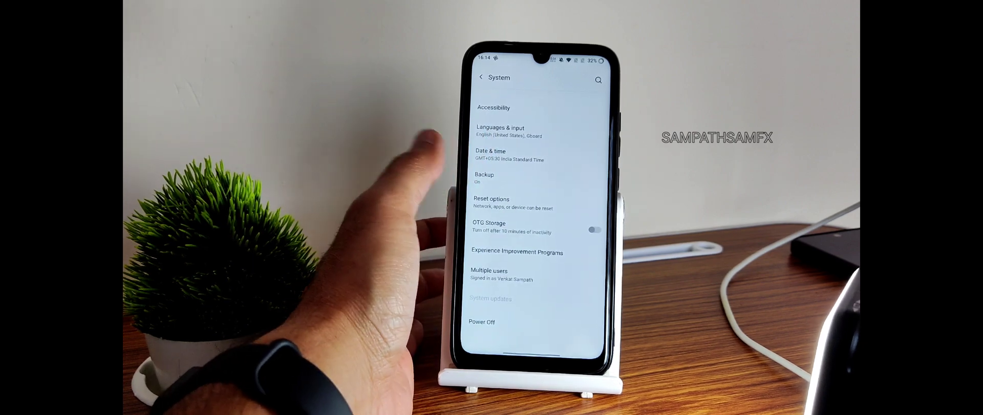
- Exit Settings to the home screen and open the app drawer
{"action": "left_click", "coordinate": [593, 229]}
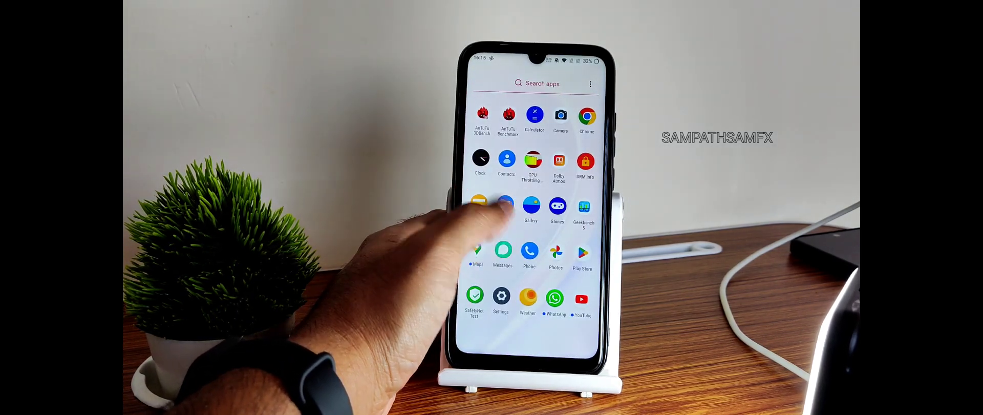
- Launch WhatsApp from the app drawer, then show Recents with WhatsApp and Settings cards
{"action": "left_click", "coordinate": [501, 298]}
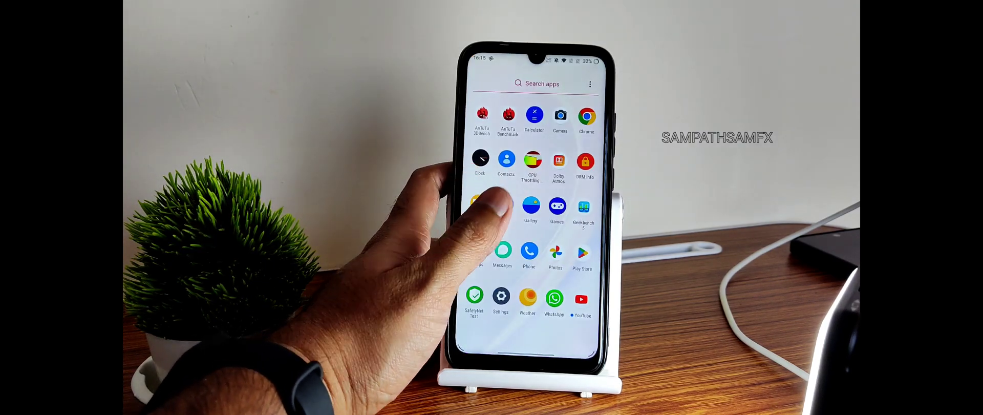
{"action": "scroll", "scroll_direction": "down", "scroll_amount": 3}
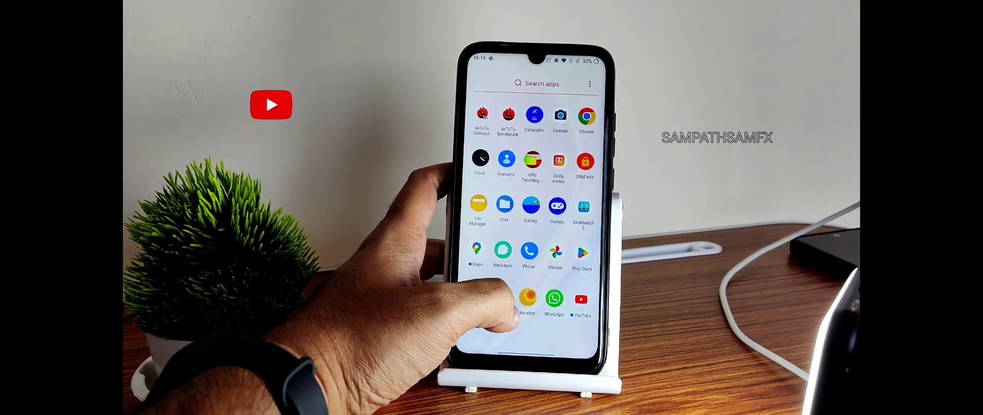
{"action": "left_click", "coordinate": [553, 298]}
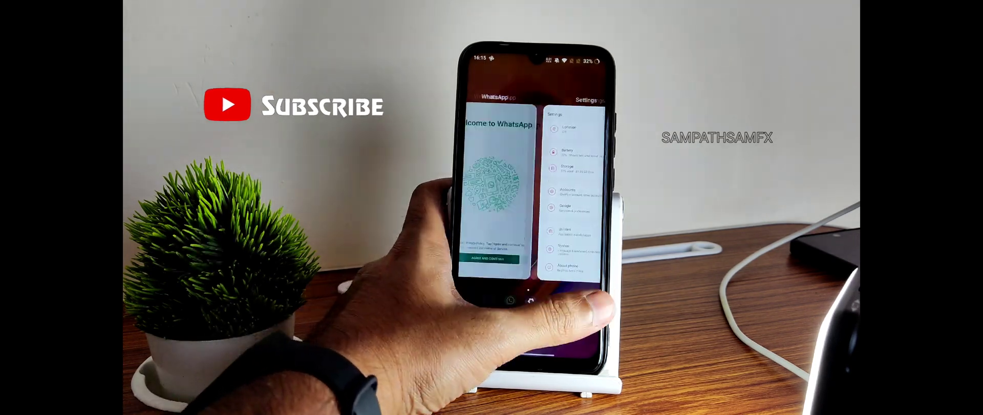